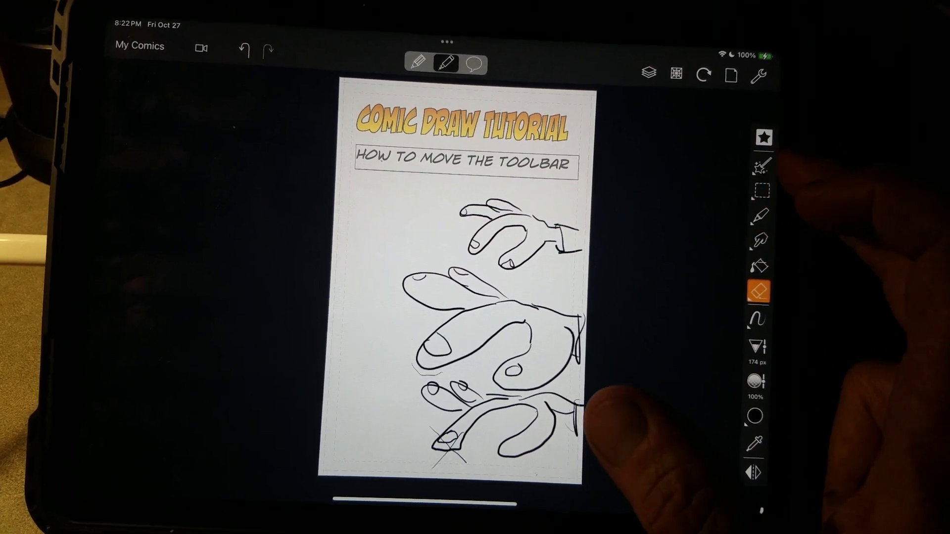
Step: Show the pencil brush Presets list from the star icon on the right toolbar
left_click(757, 293)
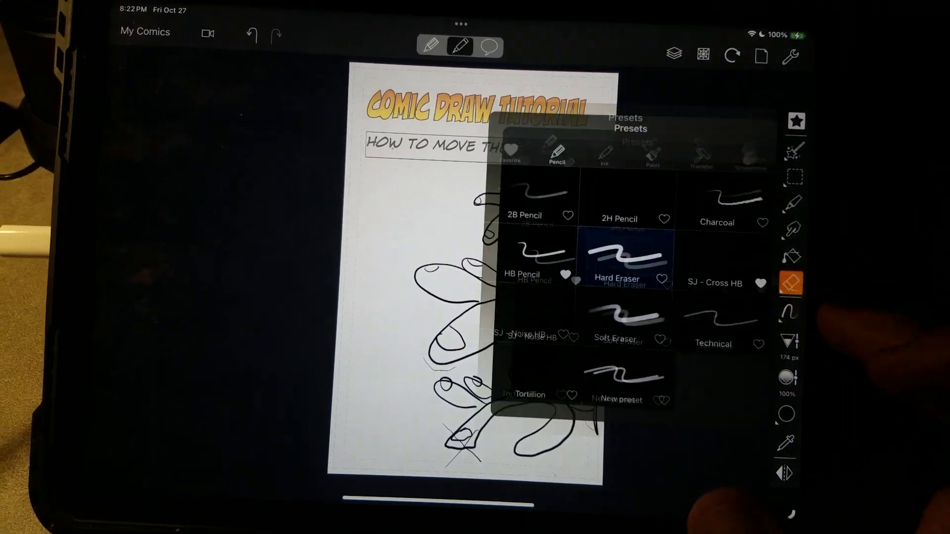